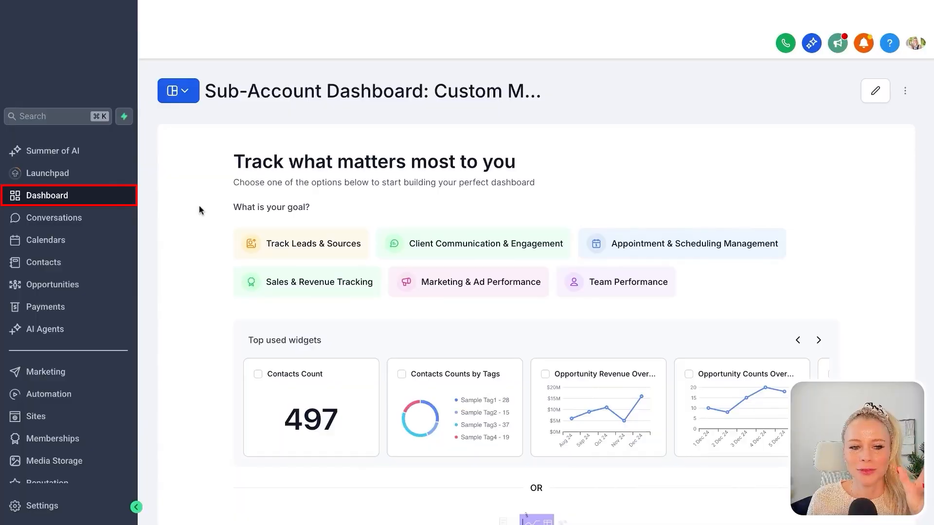
mouse_move(792, 133)
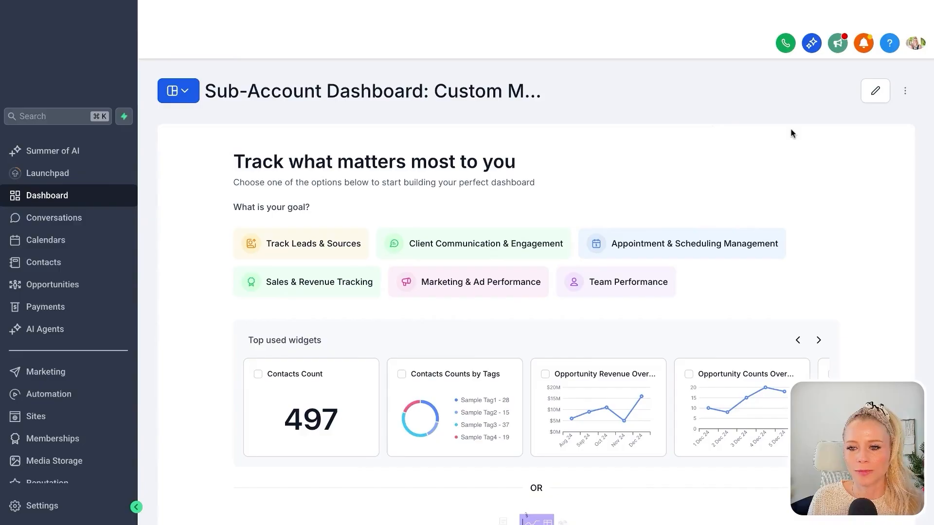
Step: Add a widget manually and show the Custom Metrics section, which has no metrics yet
scroll("down", 3)
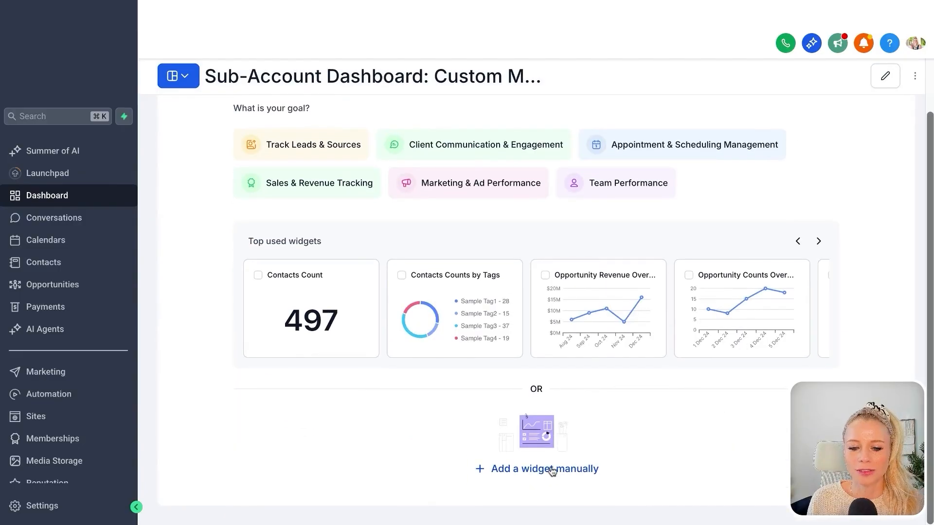
left_click(543, 469)
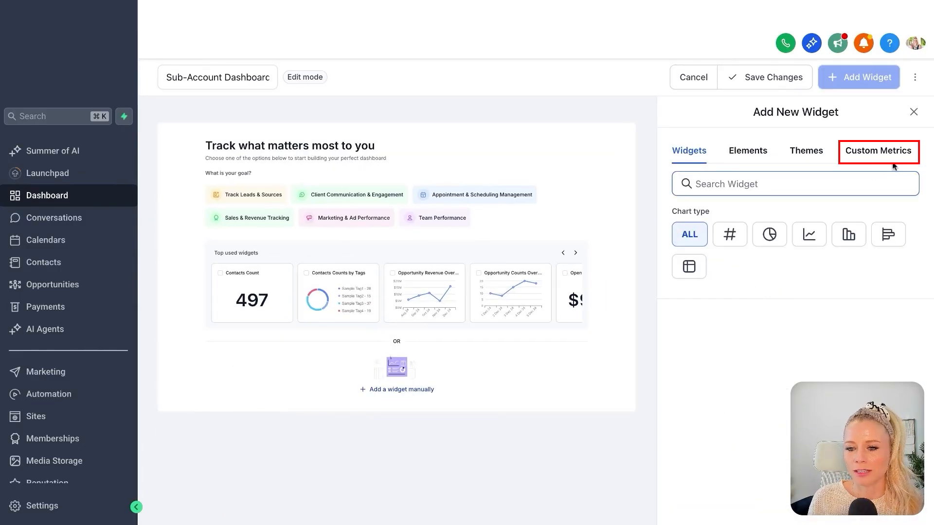
left_click(878, 150)
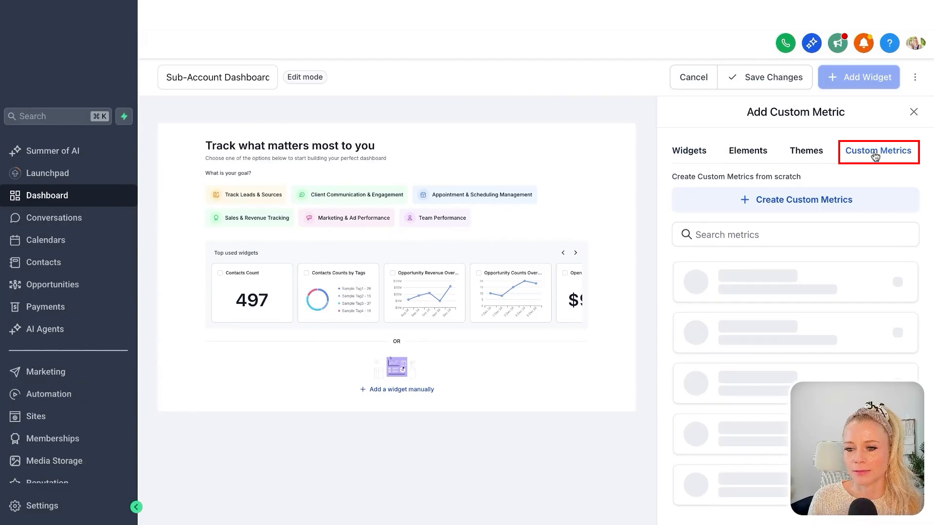
left_click(878, 151)
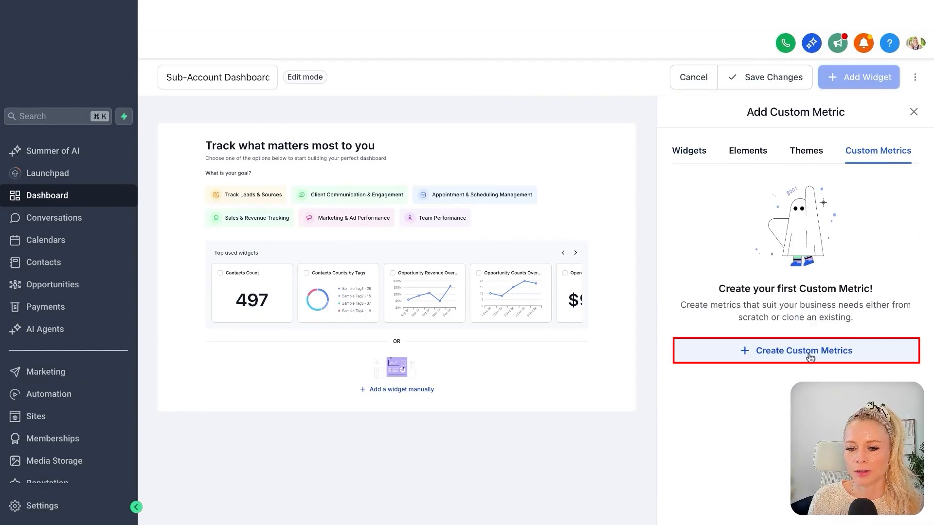
Step: Create a custom metric from scratch named 'Avg. Revenue per appointment'
left_click(794, 351)
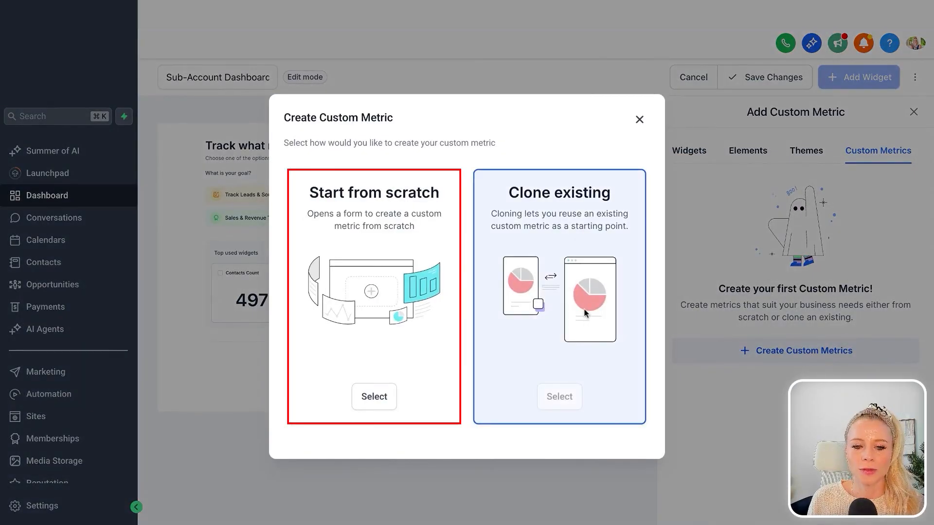
mouse_move(576, 348)
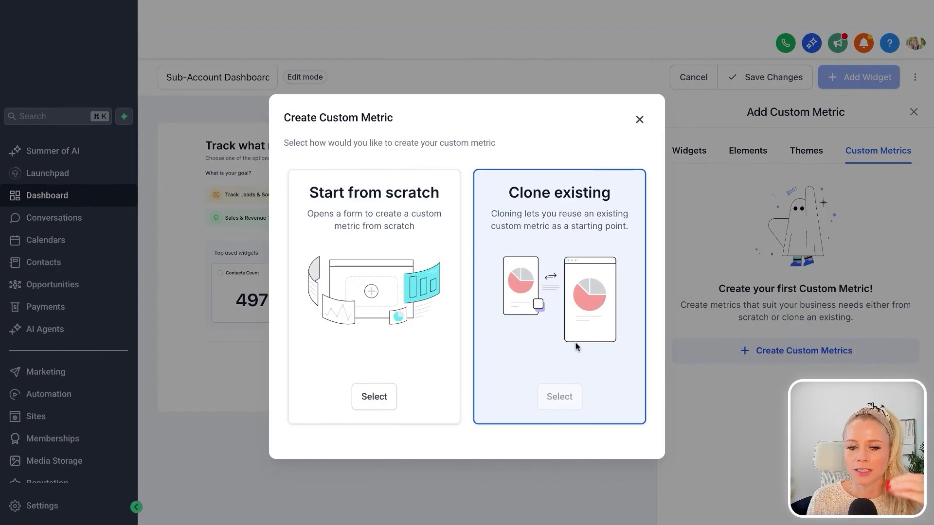
left_click(373, 396)
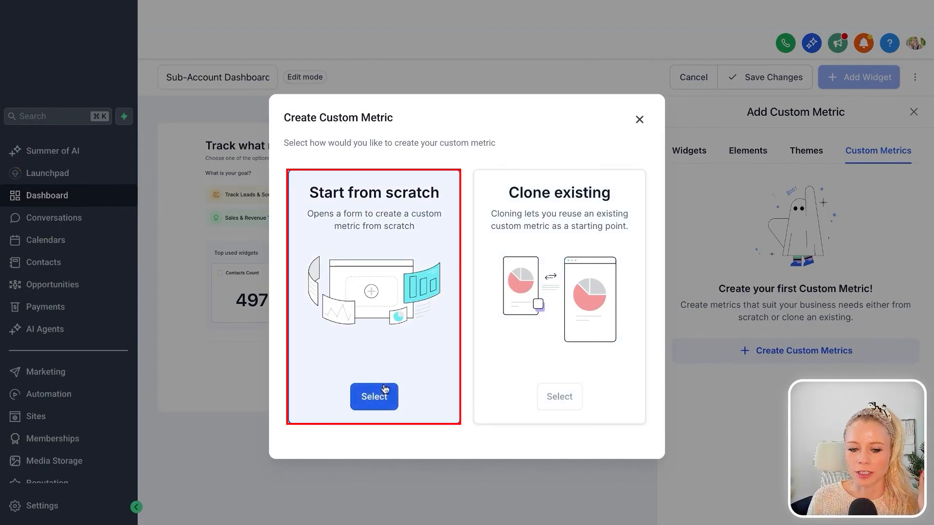
left_click(374, 397)
type("Avg. Revenue per appointment")
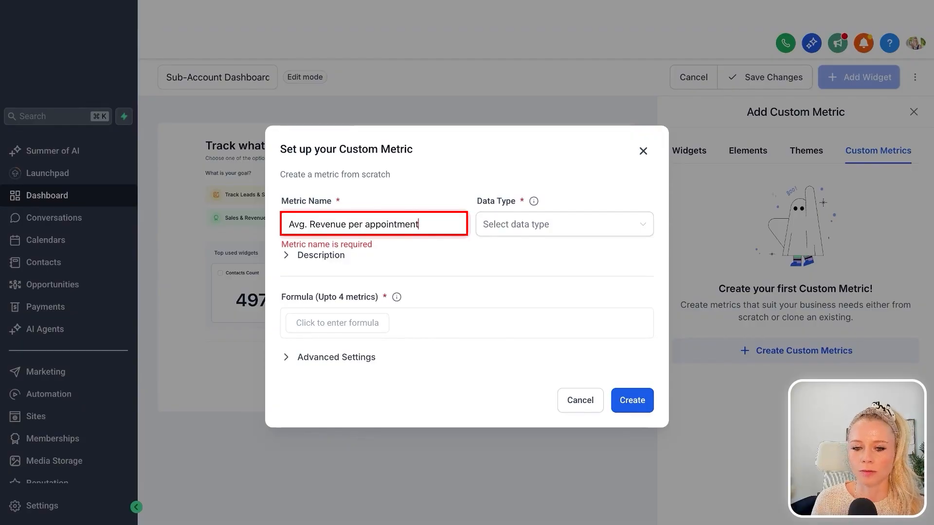
Step: Set the data type to Currency and the description to 'Description goes here'
left_click(563, 224)
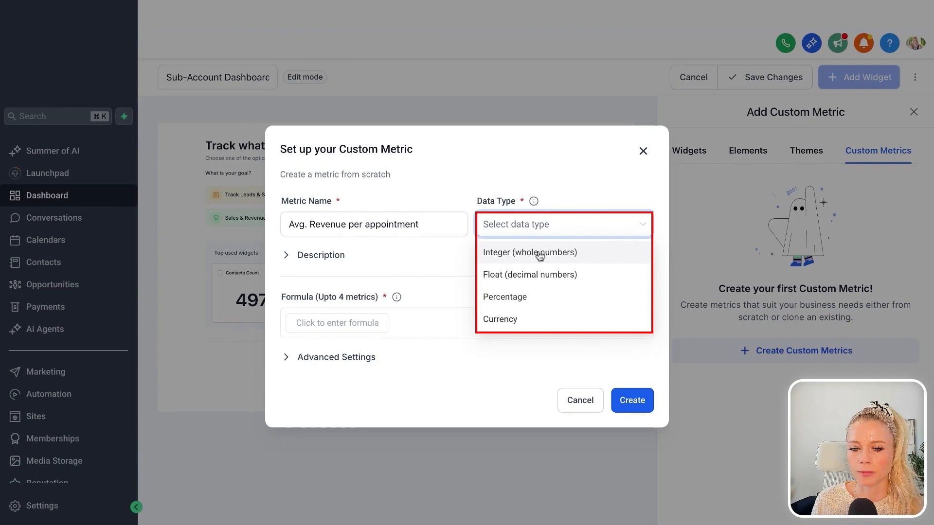
mouse_move(587, 315)
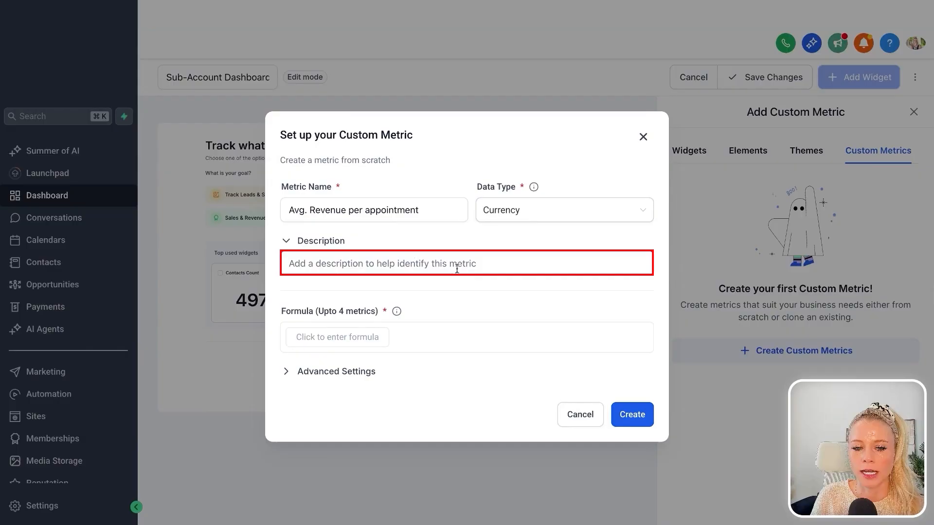
type("Description goes here")
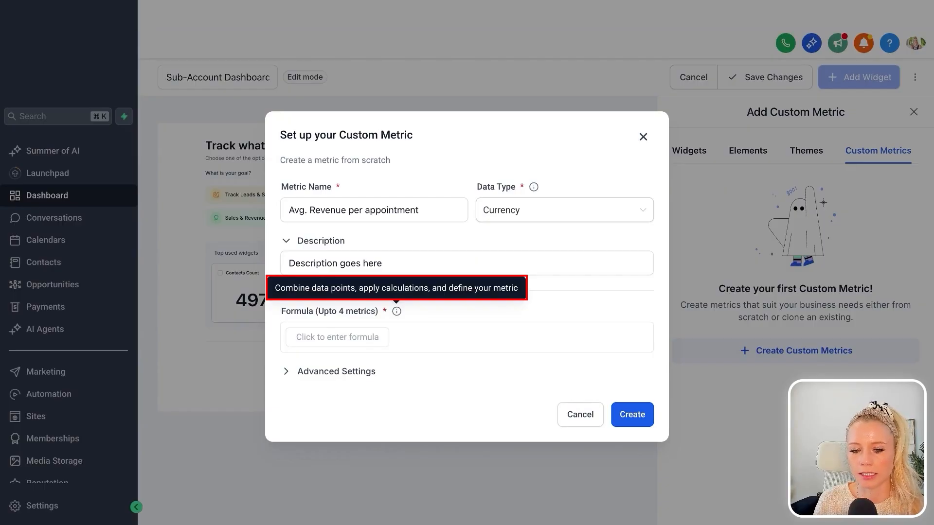
left_click(336, 337)
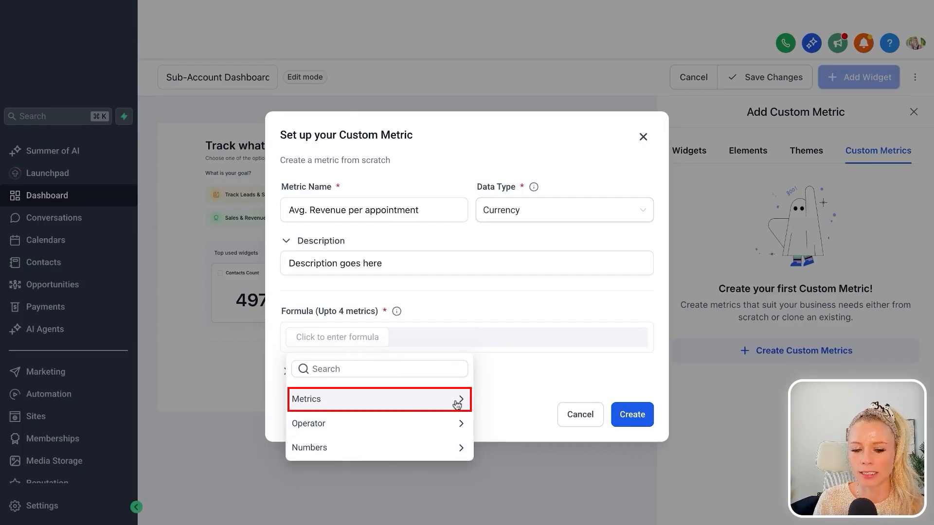
Step: Build the formula Sum of Revenue (Transactions) divided by Count of Appointment
left_click(379, 398)
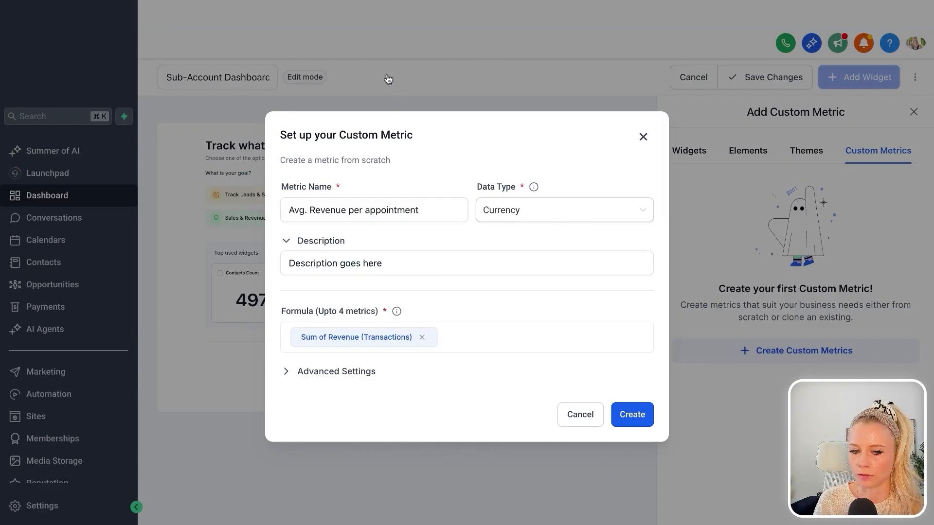
left_click(536, 337)
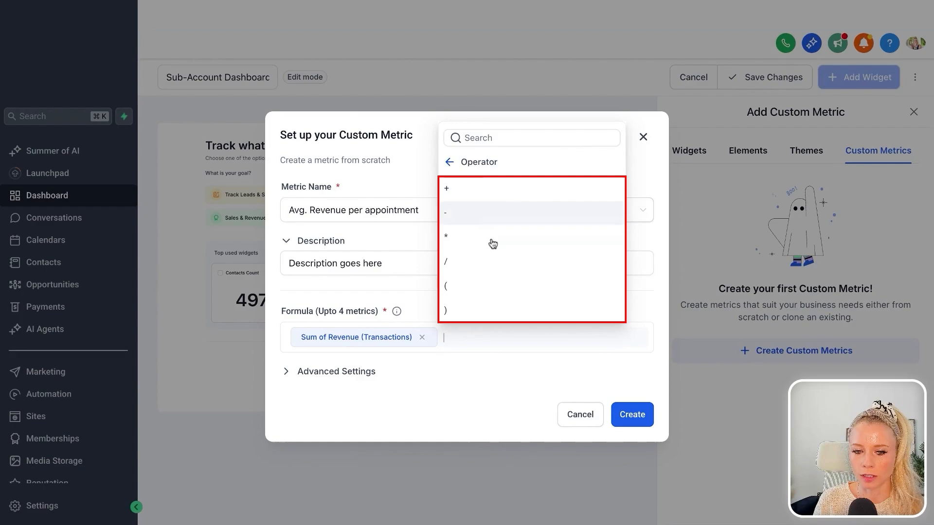
left_click(446, 262)
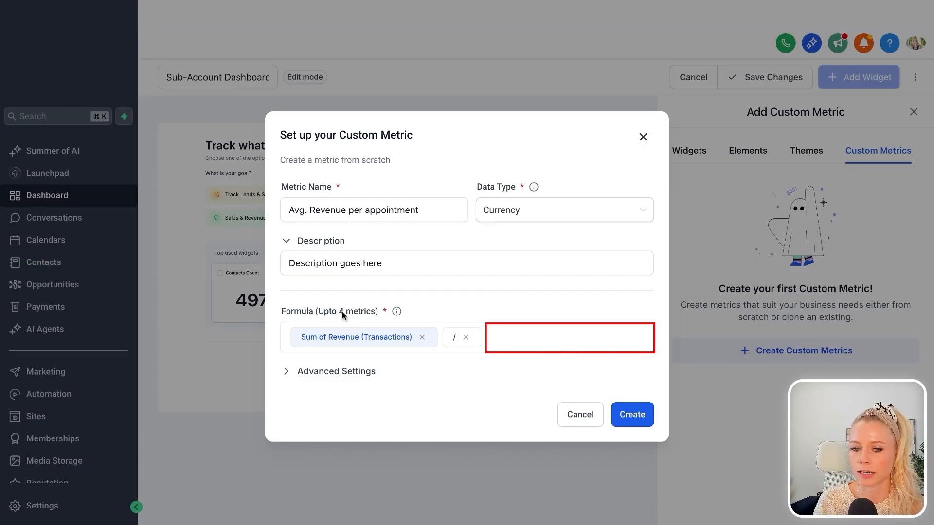
left_click(568, 337)
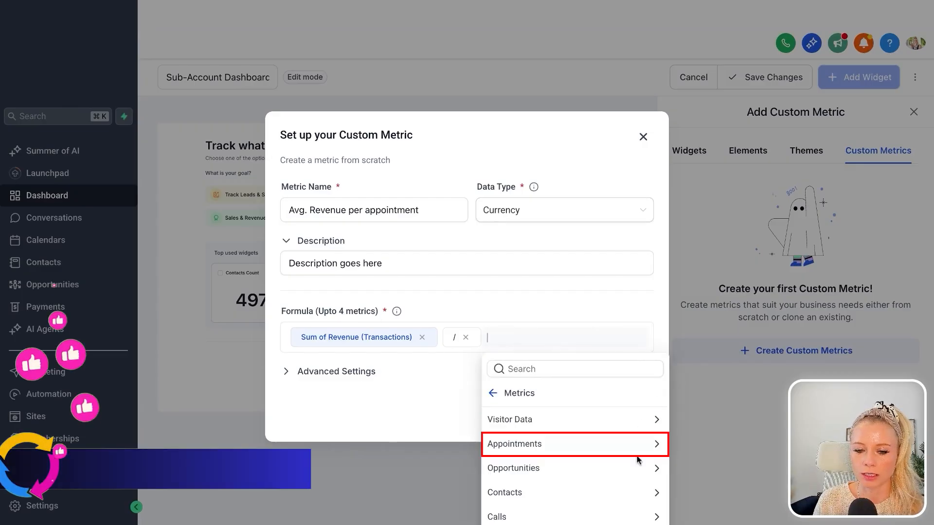
left_click(514, 443)
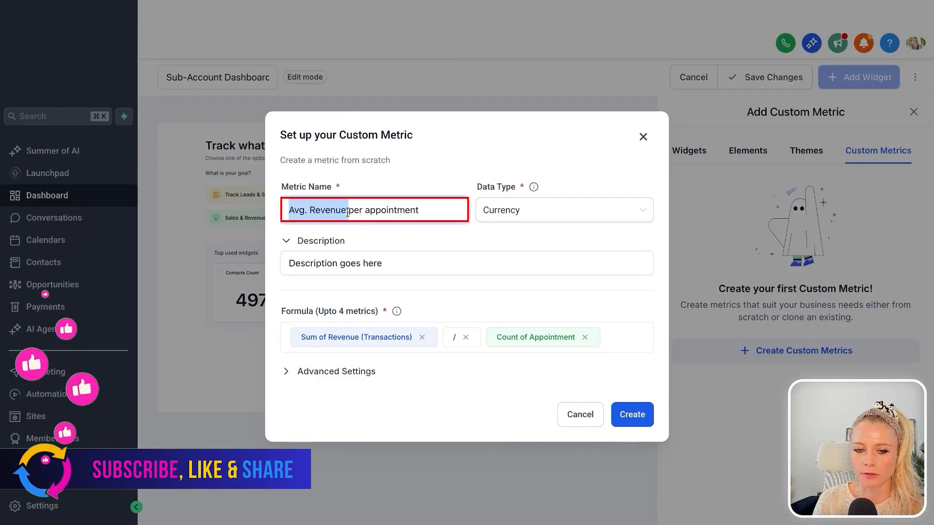
Step: In Advanced Settings, date revenue by Updated on and appointments by Created on
left_click(337, 371)
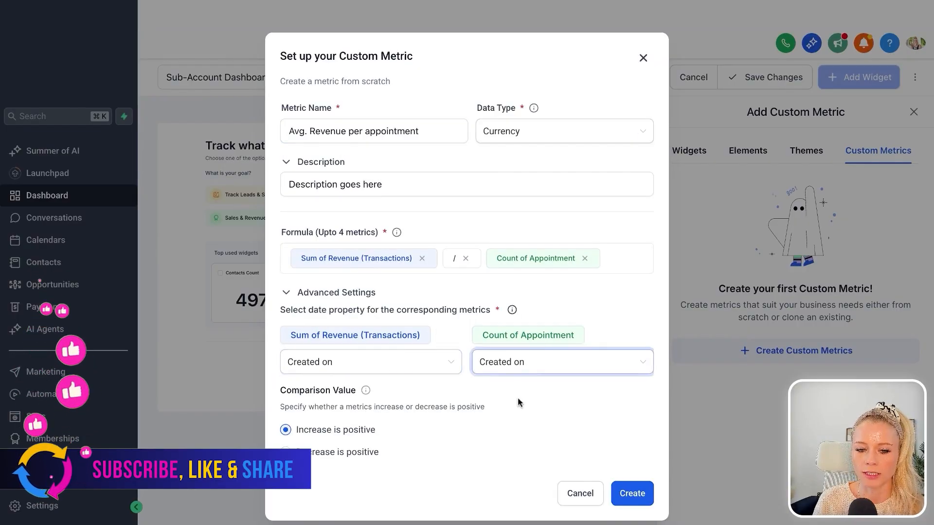
left_click(369, 362)
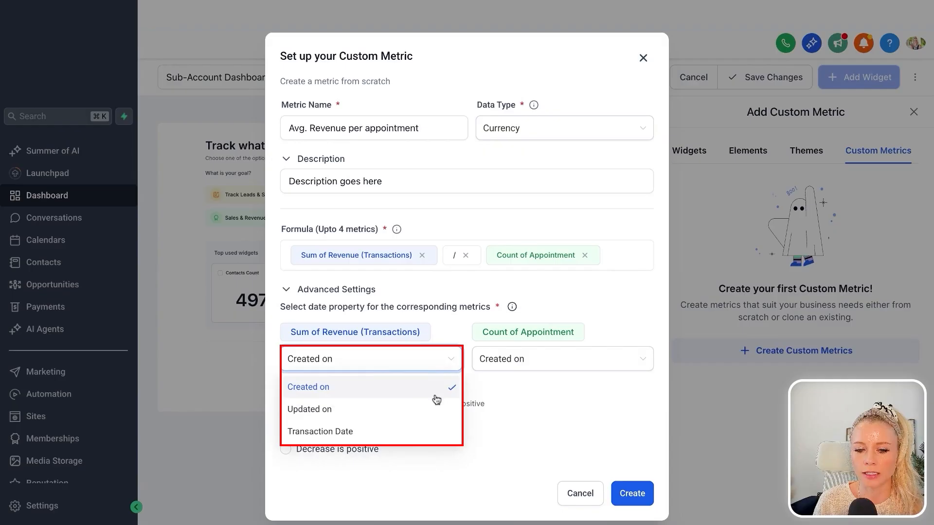
left_click(309, 409)
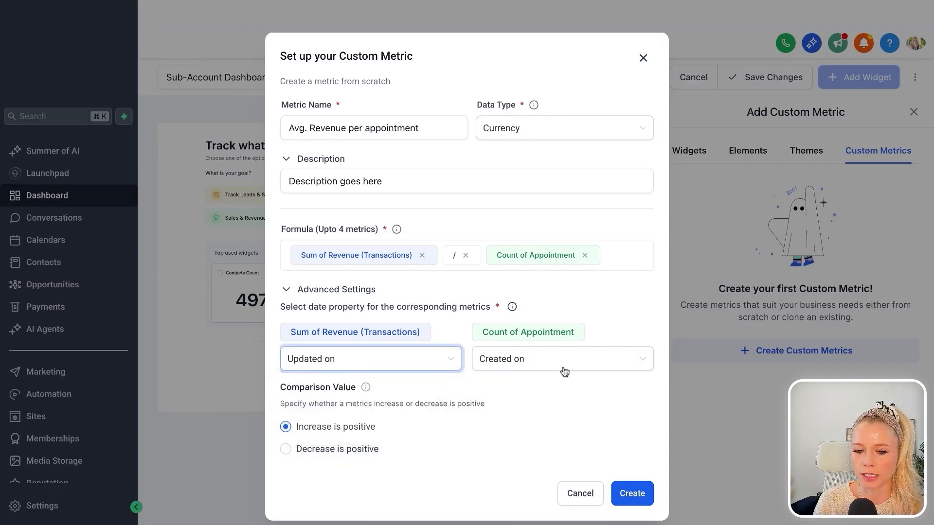
left_click(560, 359)
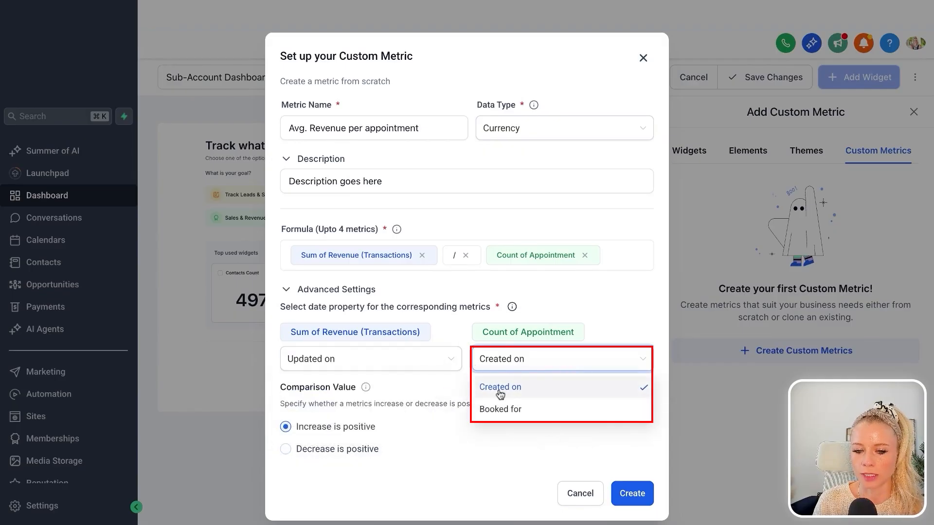
left_click(499, 387)
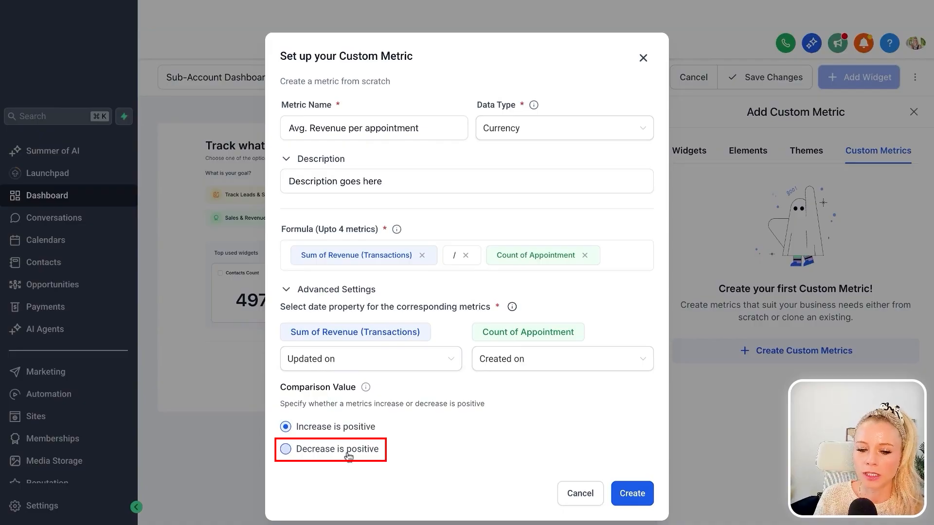
mouse_move(345, 457)
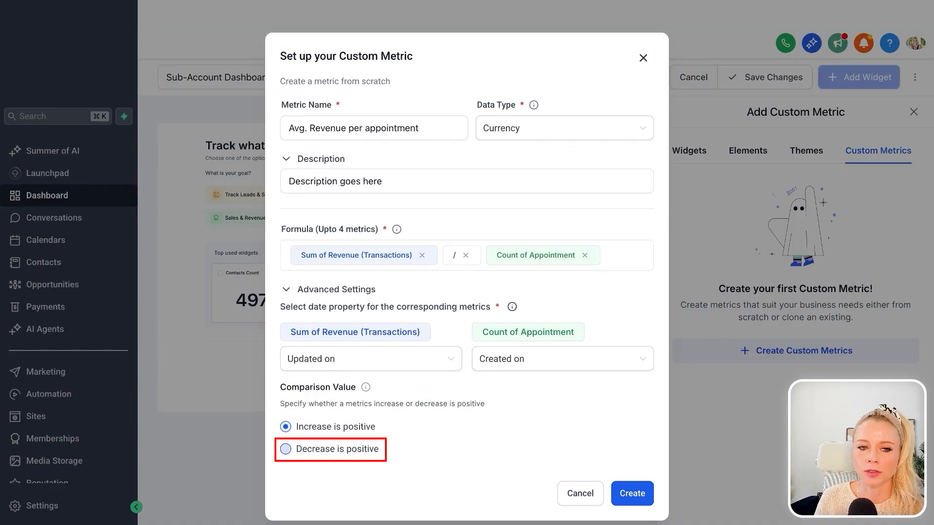
left_click(631, 494)
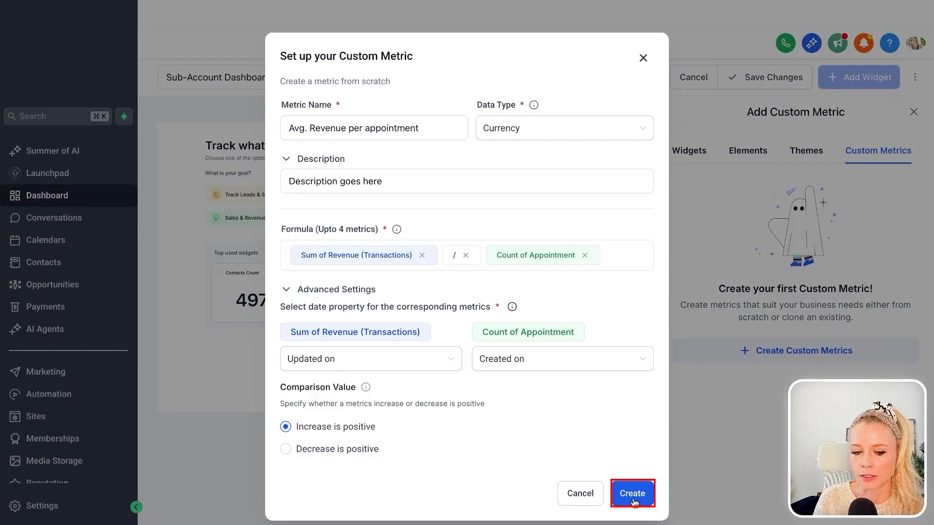
Step: Create the metric and add it to the dashboard as a widget
left_click(633, 493)
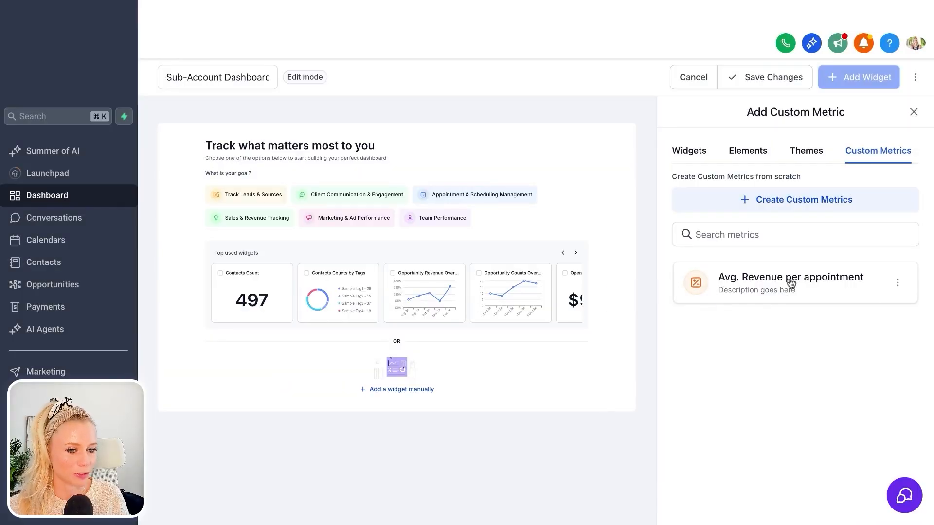
mouse_move(895, 341)
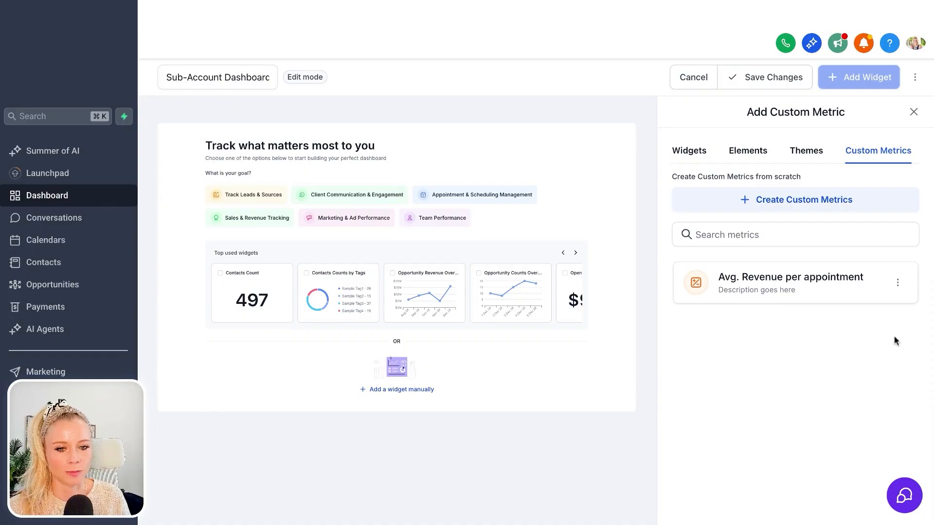
left_click(897, 284)
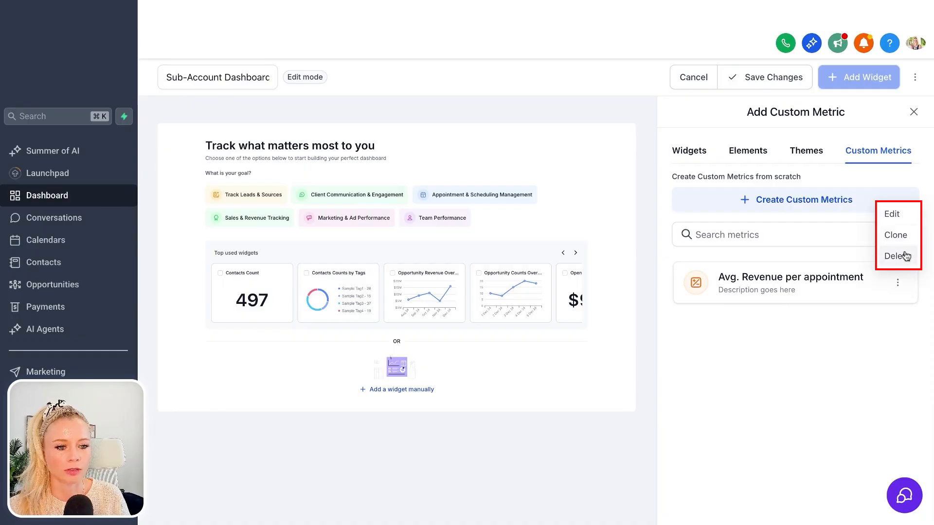
left_click(892, 214)
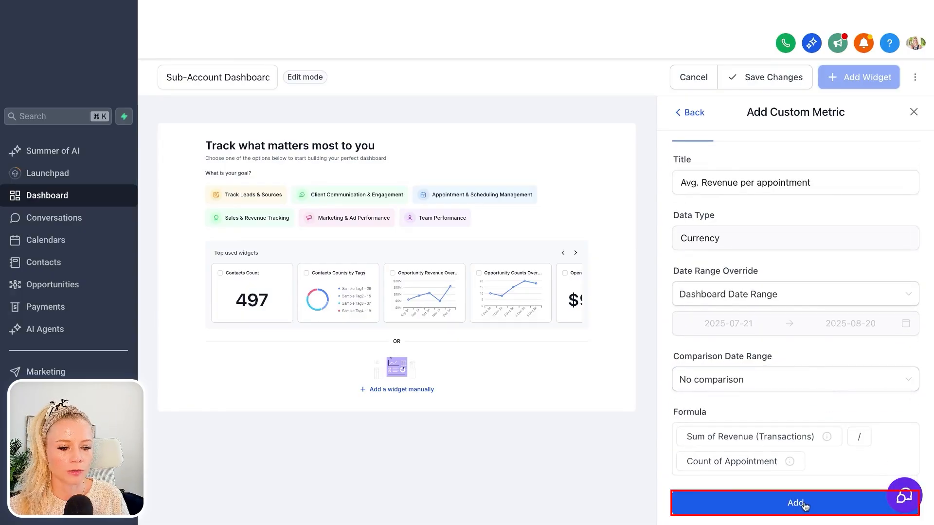
left_click(794, 503)
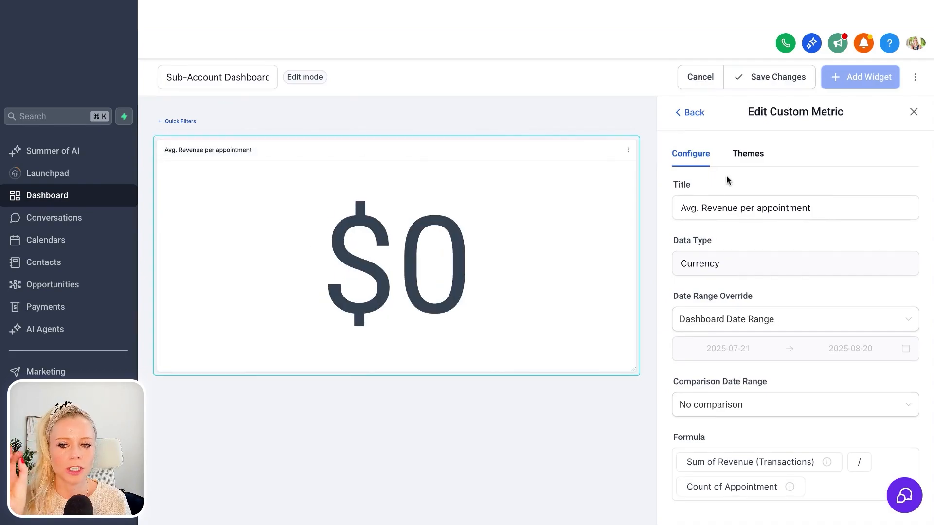
Step: Apply the Pink theme to the widget and save the dashboard changes
left_click(747, 153)
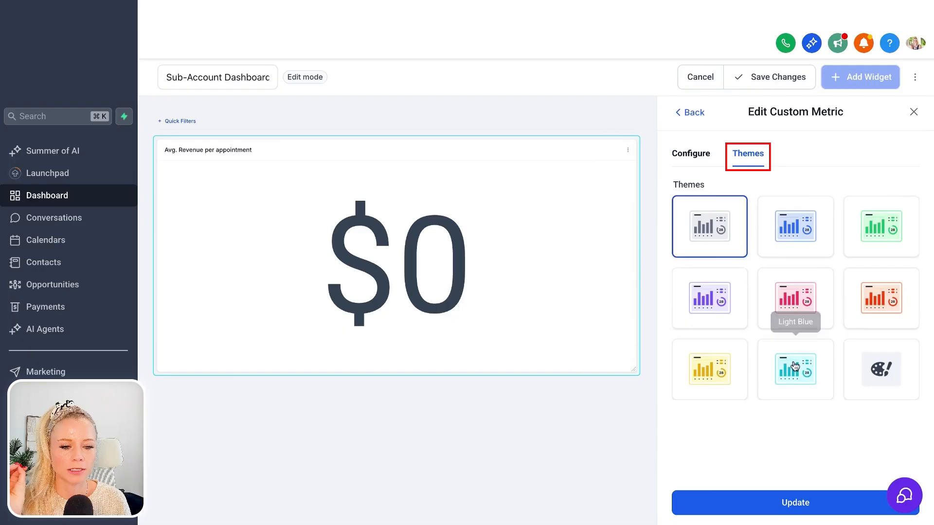
left_click(795, 298)
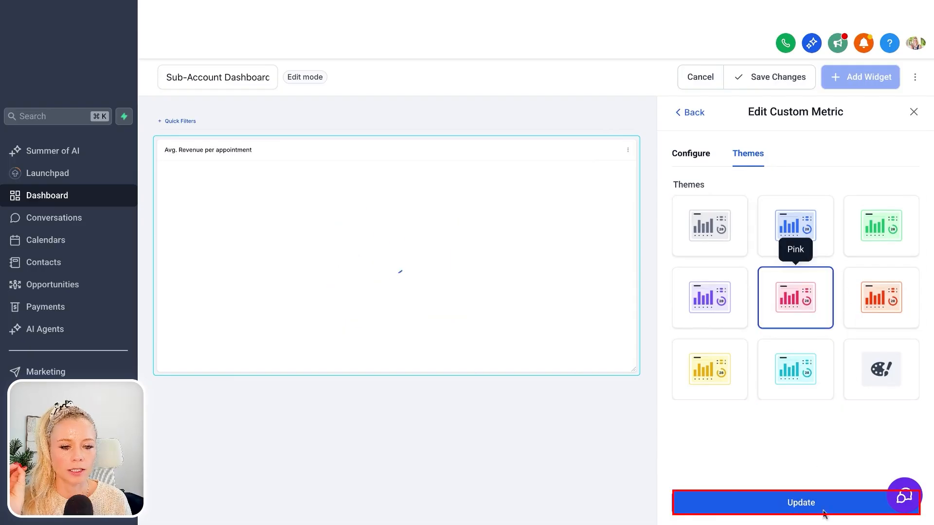
left_click(801, 502)
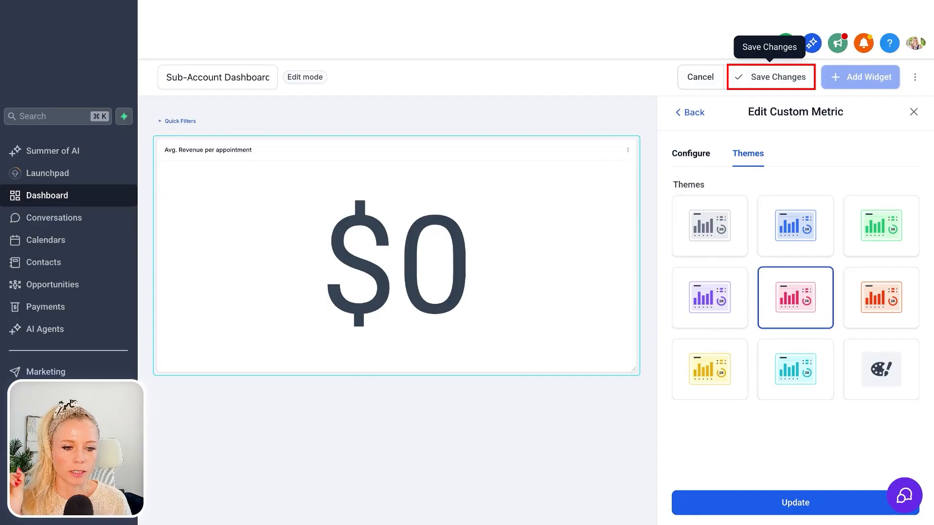
left_click(690, 153)
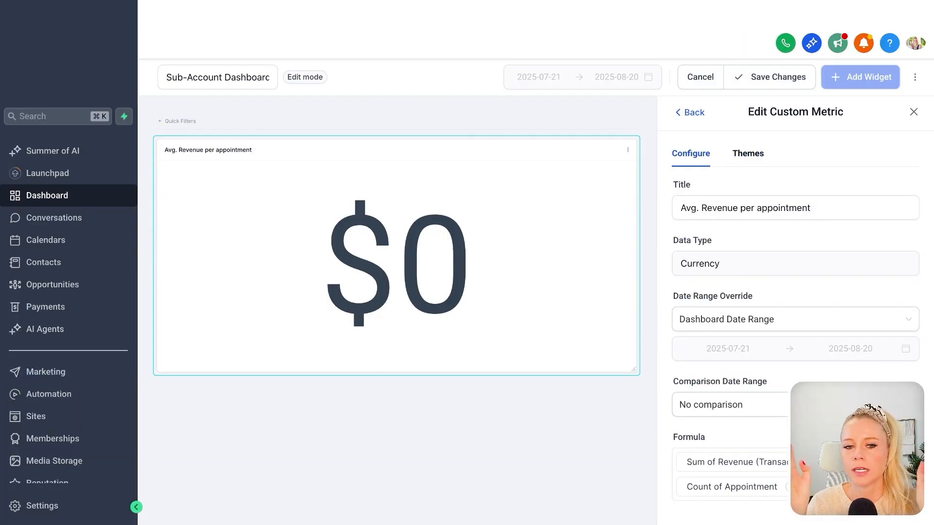